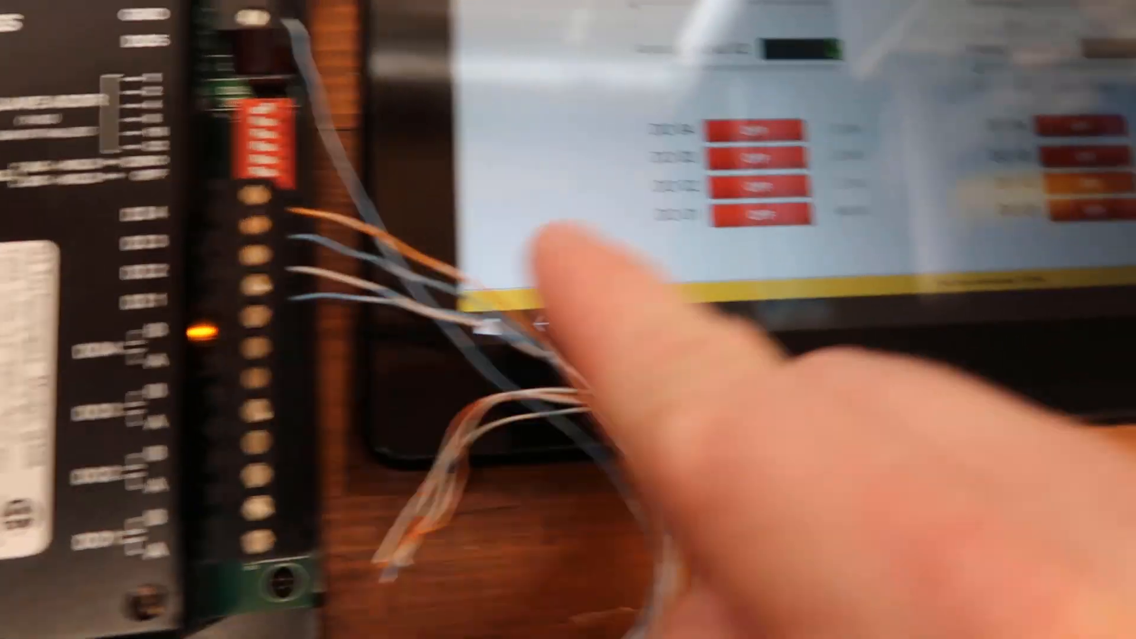
# - Scroll the WIZ750SR downloads page down to the WIZnet S2E Configuration Tool section
pyautogui.click(656, 303)
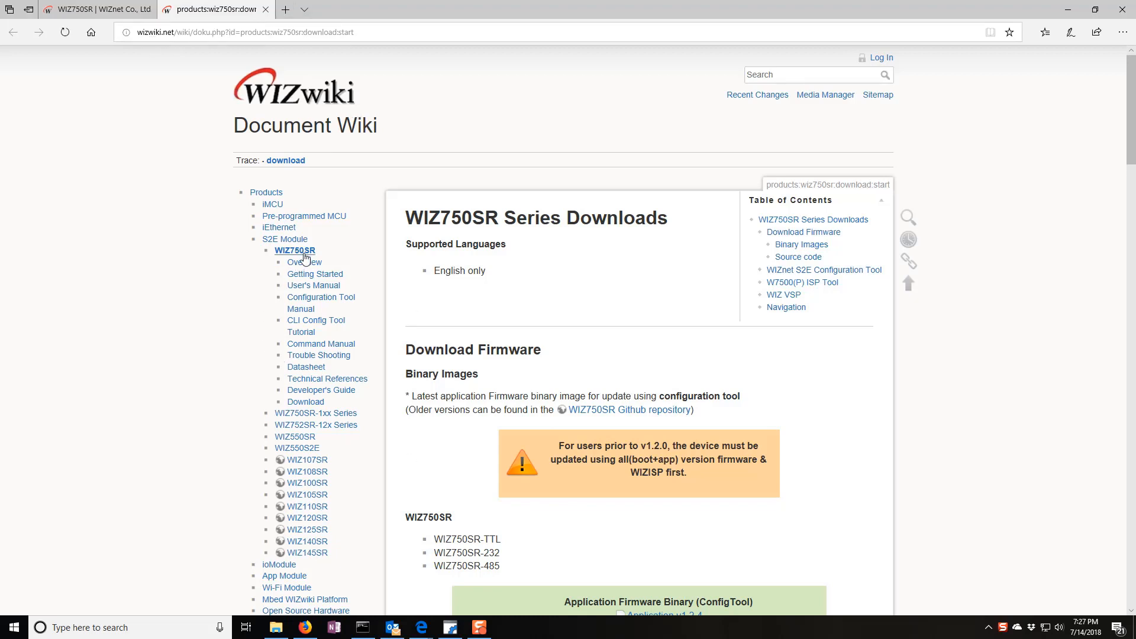
pyautogui.scroll(-3)
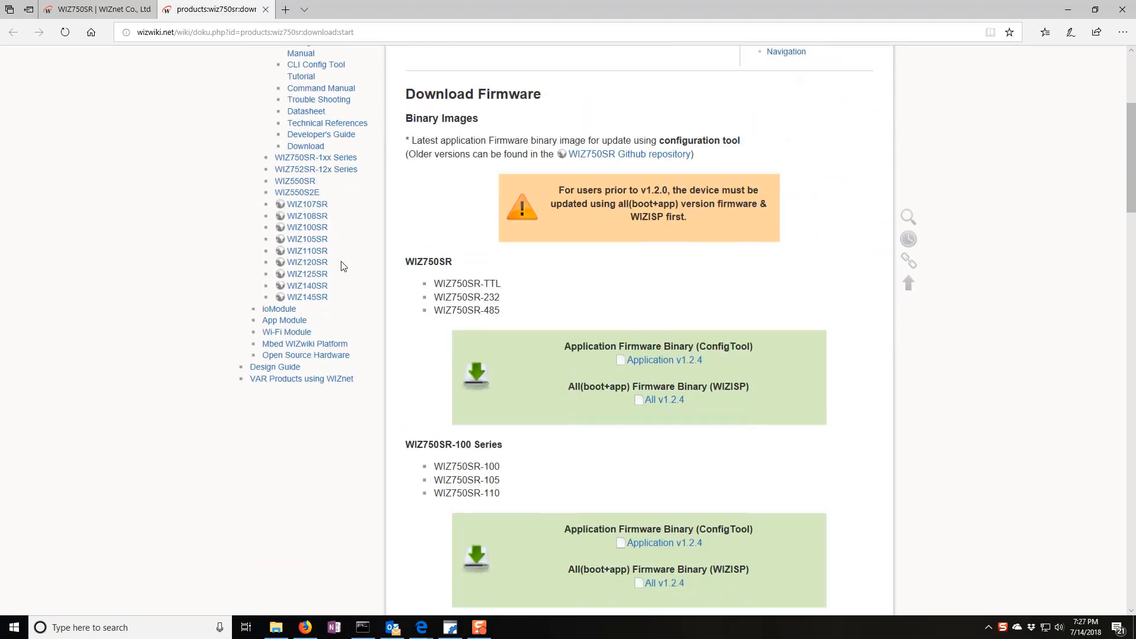
pyautogui.scroll(-3)
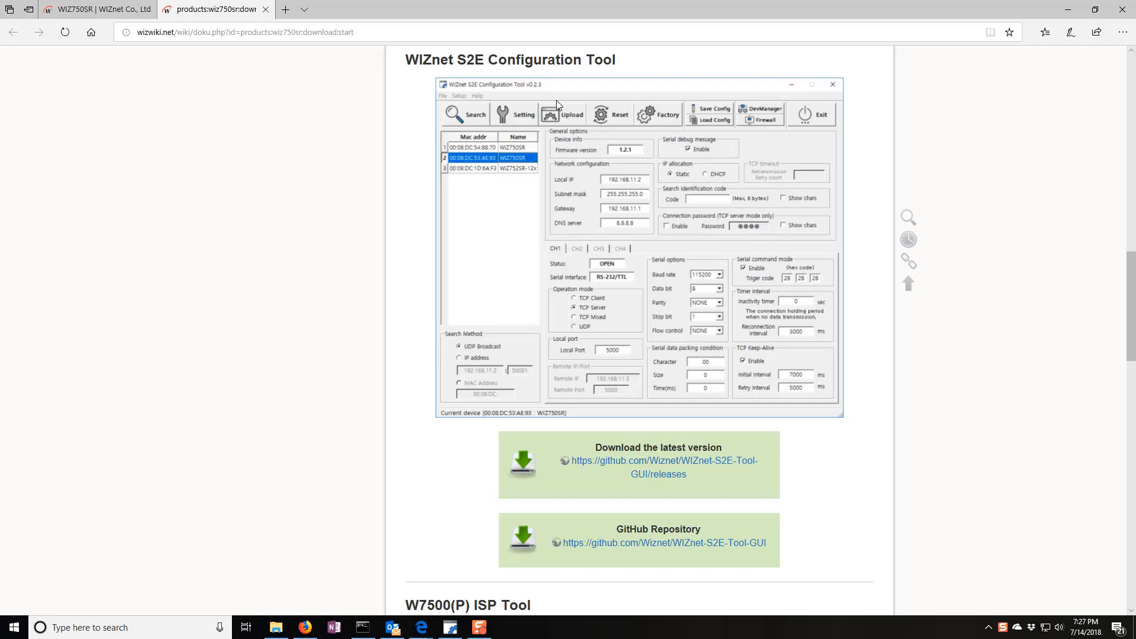
pyautogui.moveTo(616, 461)
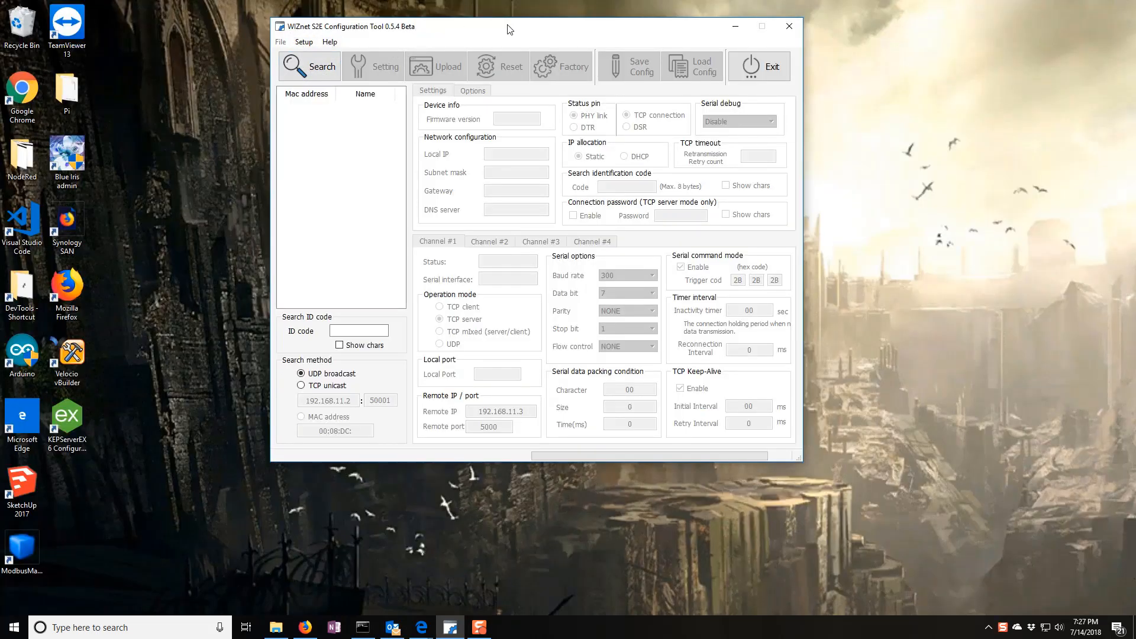
pyautogui.moveTo(127, 212)
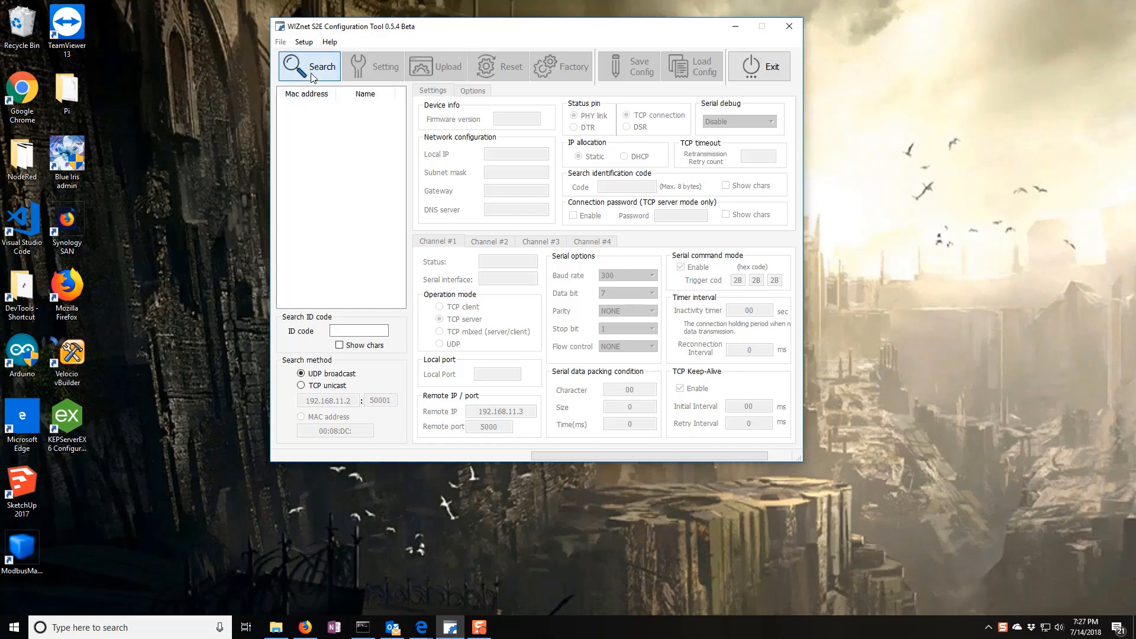
# - Search the network, load the found WIZ750SR module, and keep channel 1 as TCP server
pyautogui.click(309, 65)
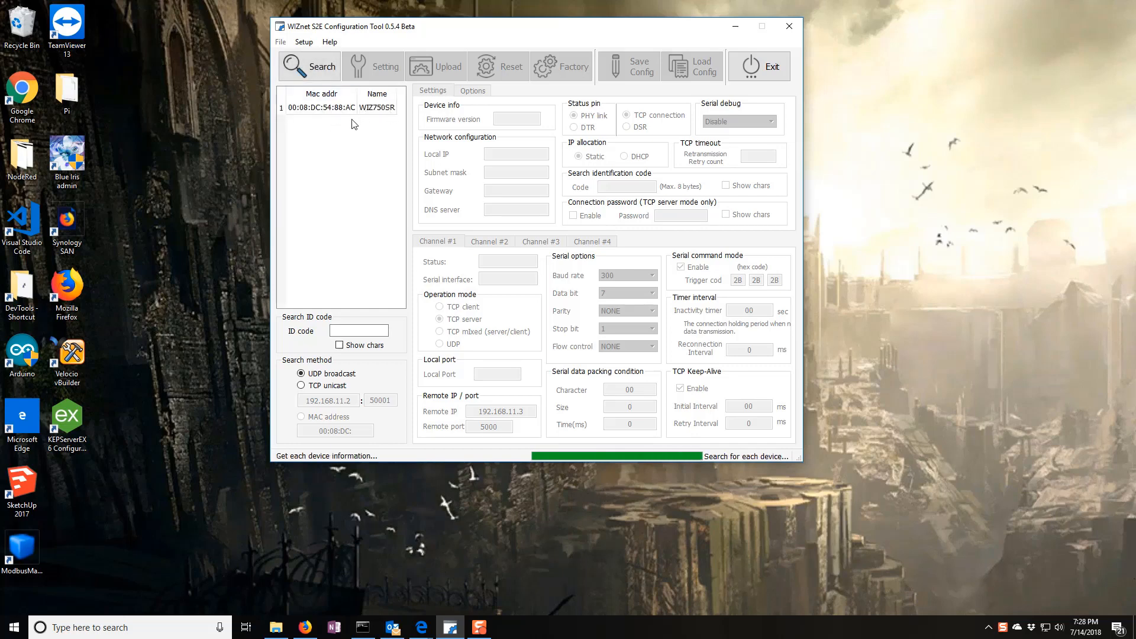
pyautogui.click(323, 107)
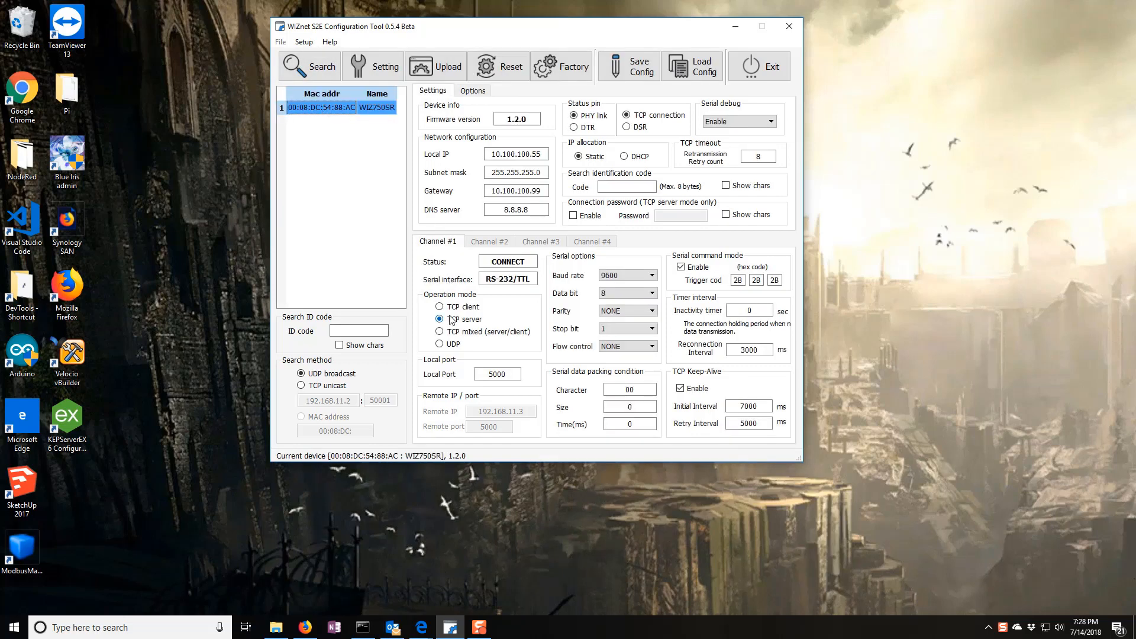
pyautogui.click(439, 319)
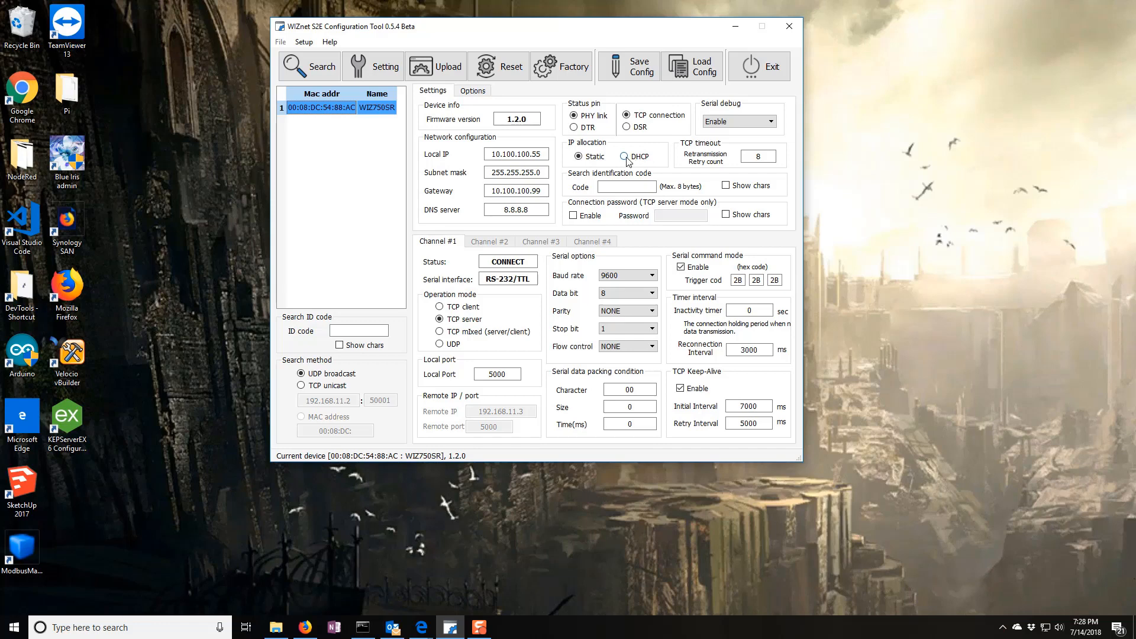
# - Apply static IP 10.100.100.55, gateway 10.100.100.99 and 9600 baud to the module
pyautogui.click(625, 156)
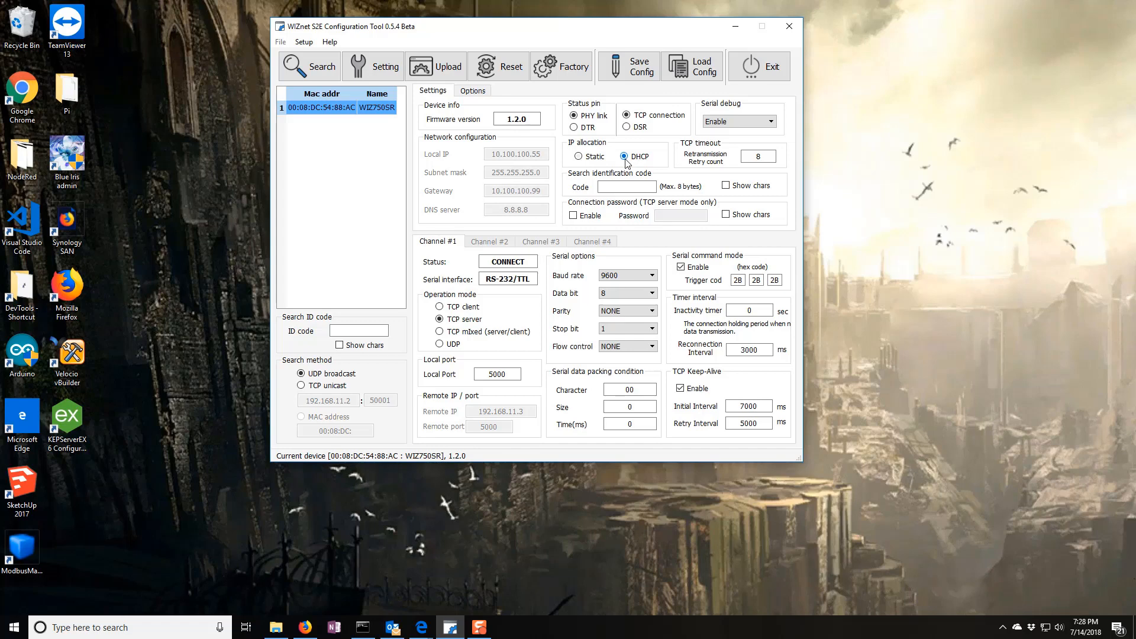
pyautogui.click(578, 156)
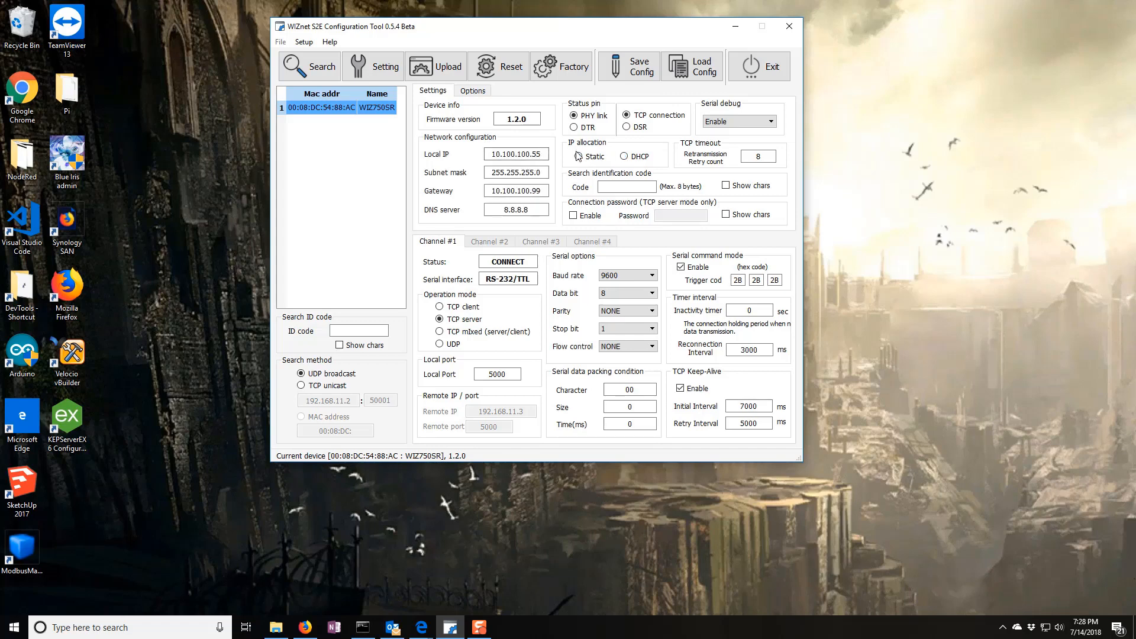
pyautogui.tripleClick(516, 154)
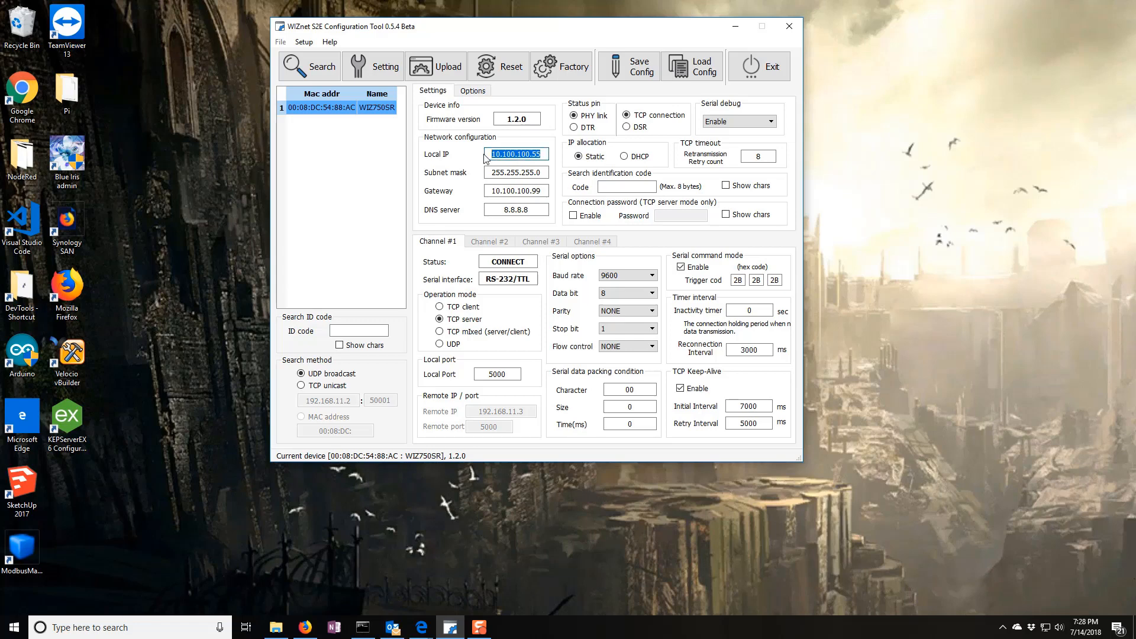
pyautogui.click(515, 191)
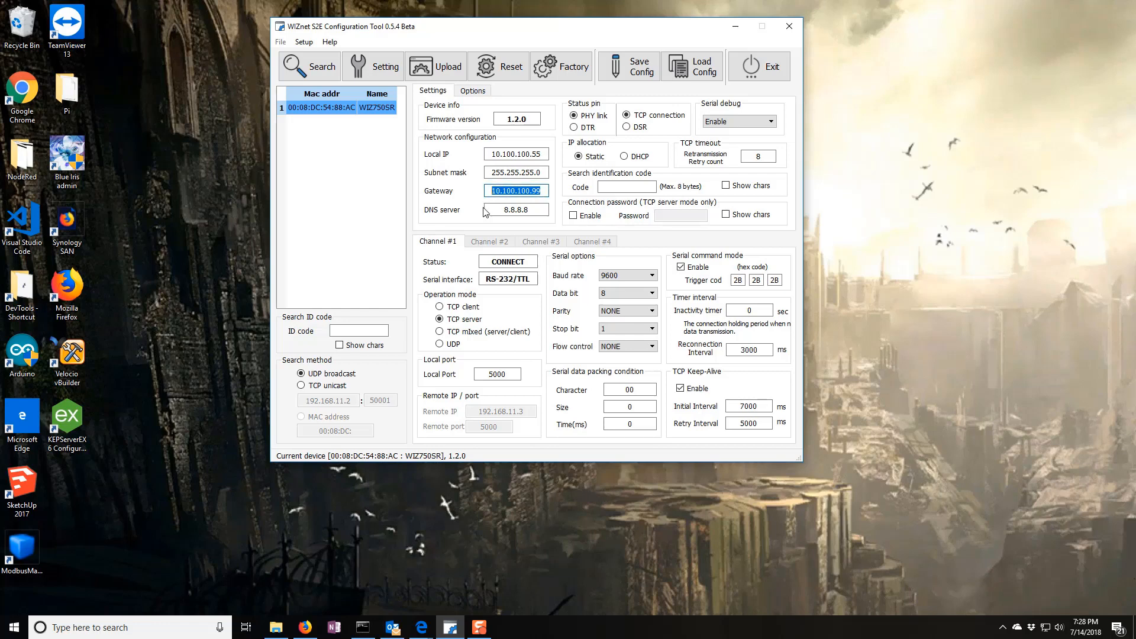
pyautogui.moveTo(667, 281)
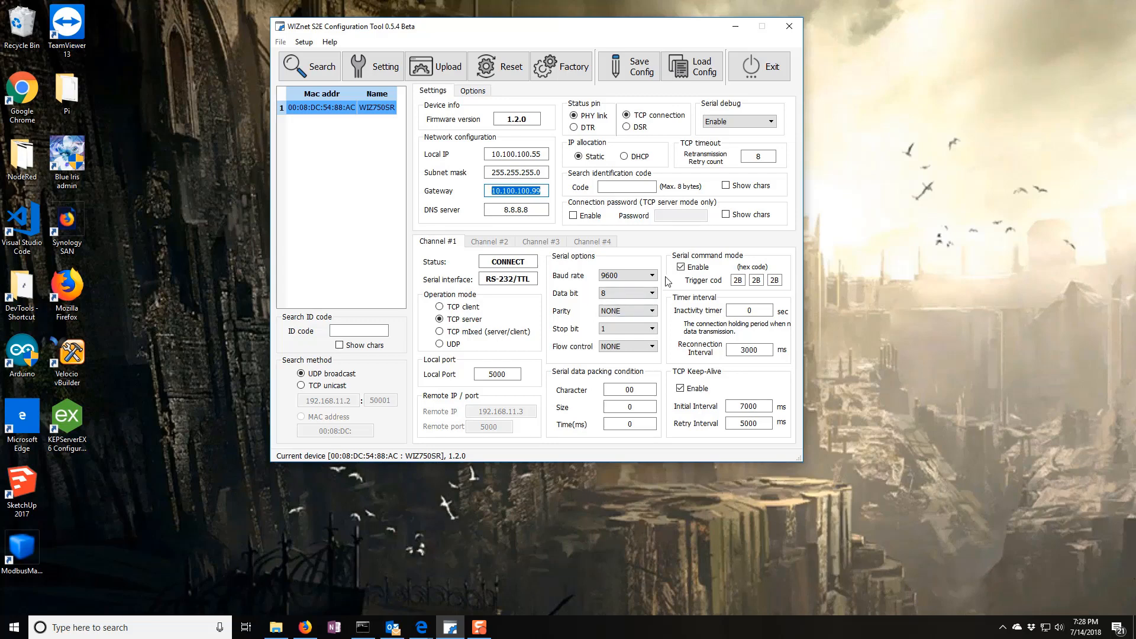
pyautogui.click(651, 274)
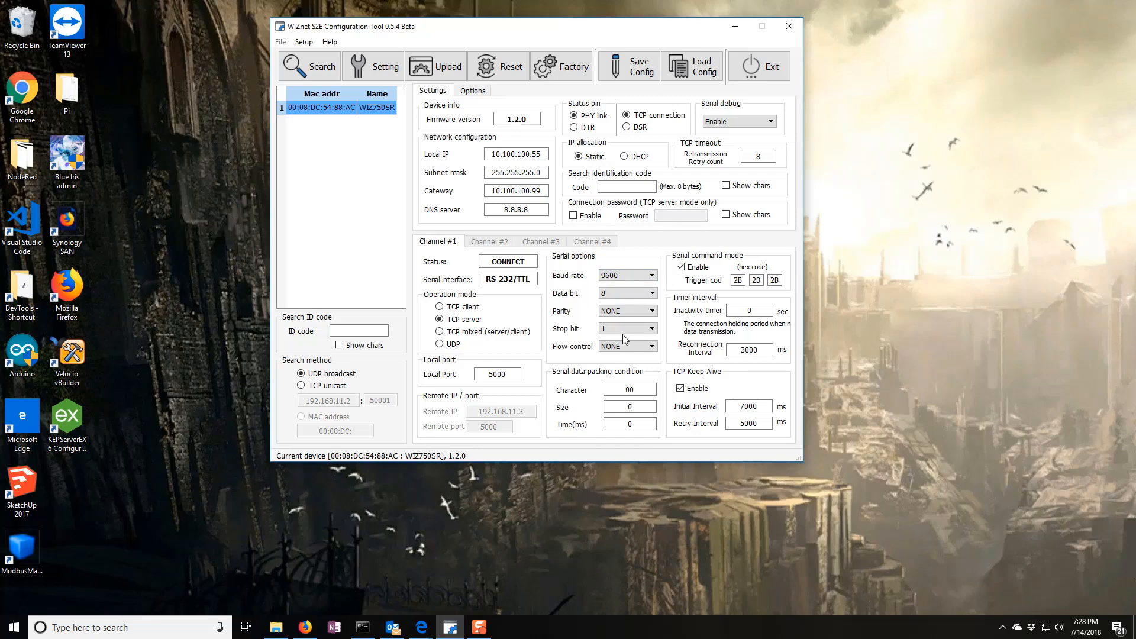
pyautogui.click(647, 293)
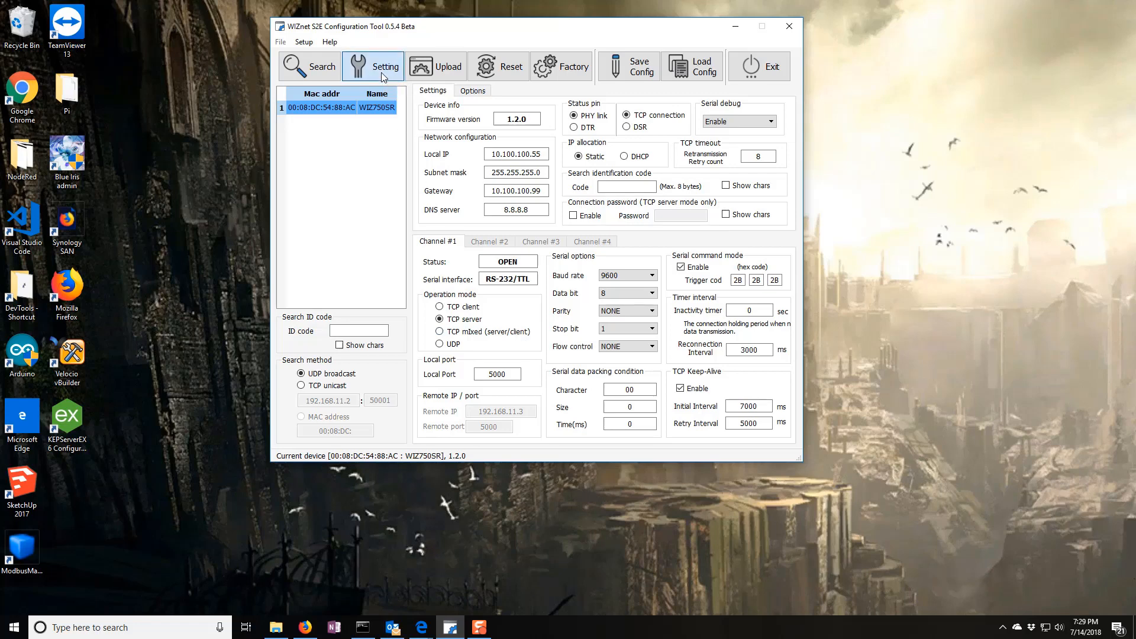
pyautogui.click(373, 65)
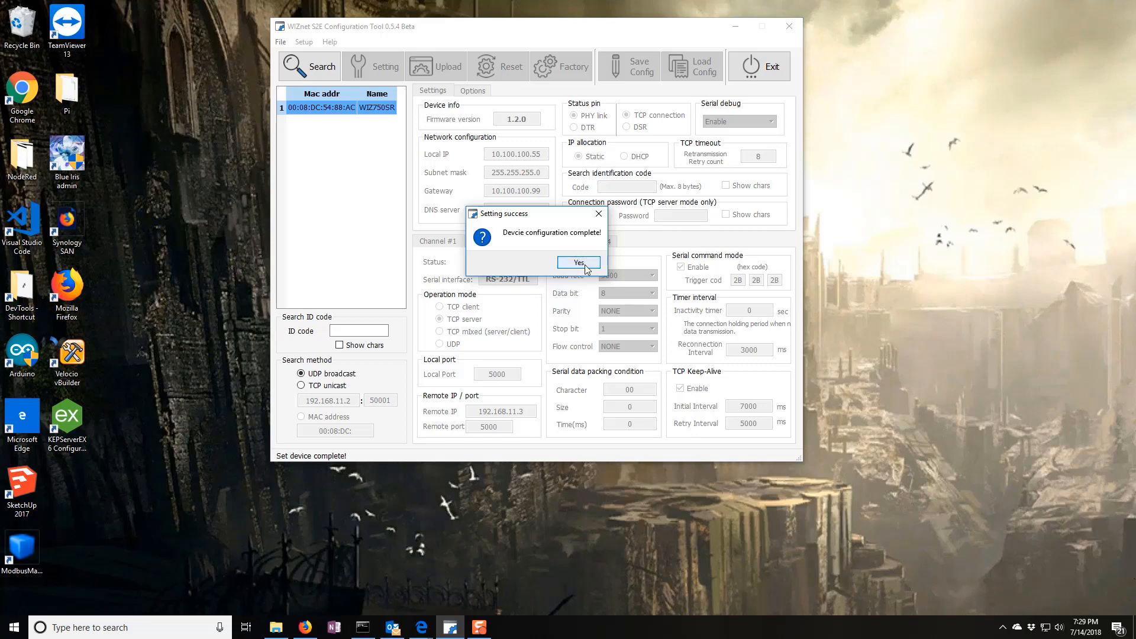
pyautogui.click(578, 262)
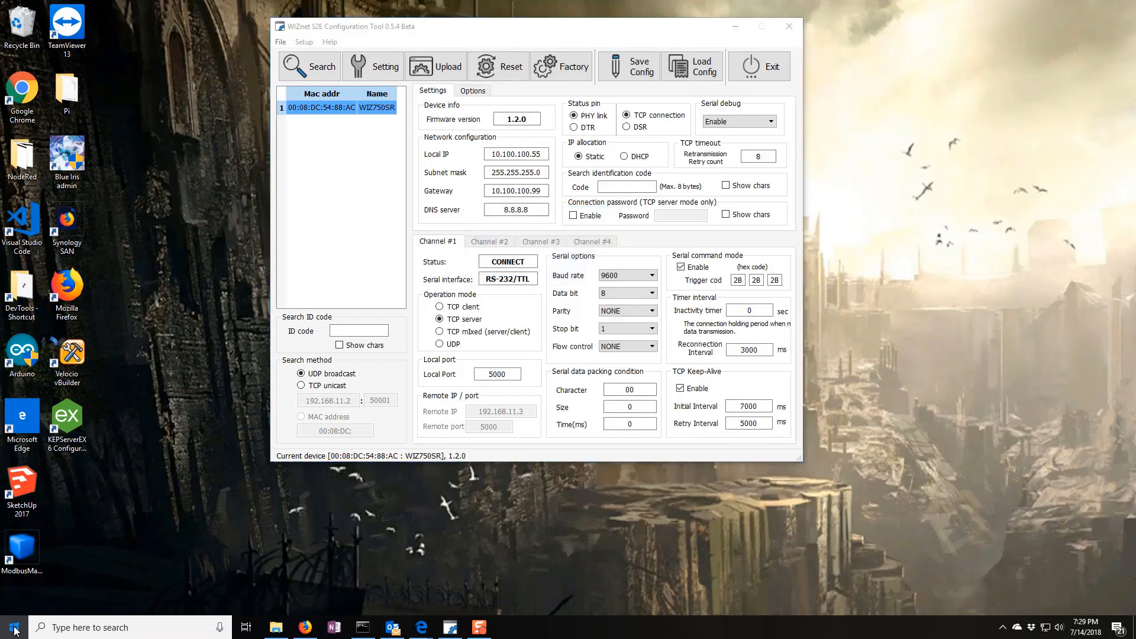
# - Launch Command Prompt via the cmd search and run ping 10.100.100.55
pyautogui.write('cmd')
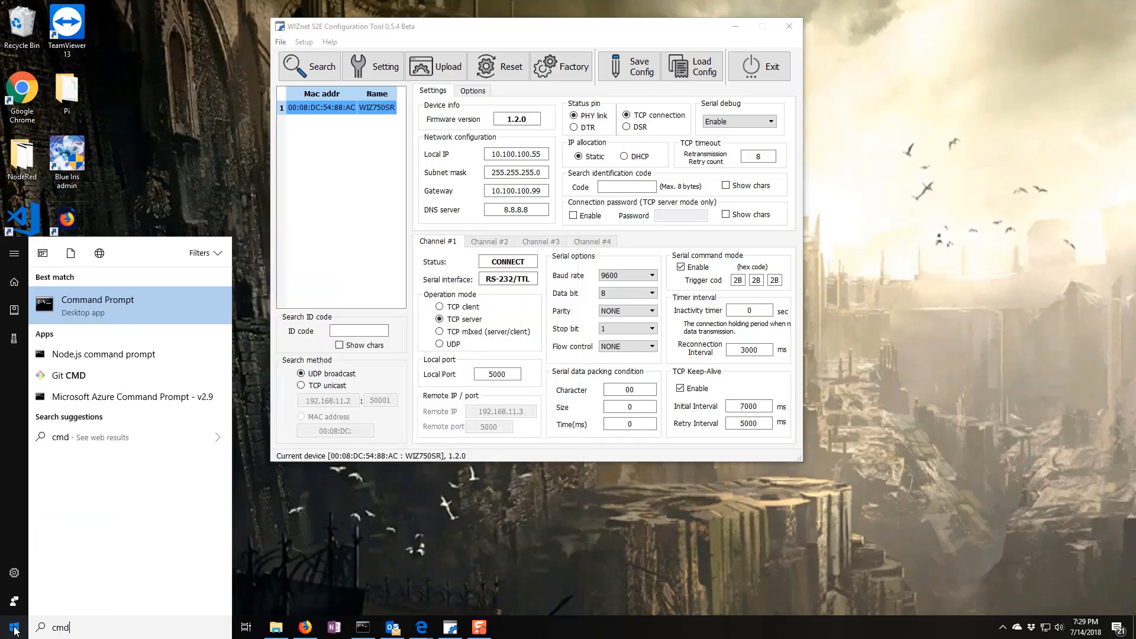
pyautogui.click(97, 300)
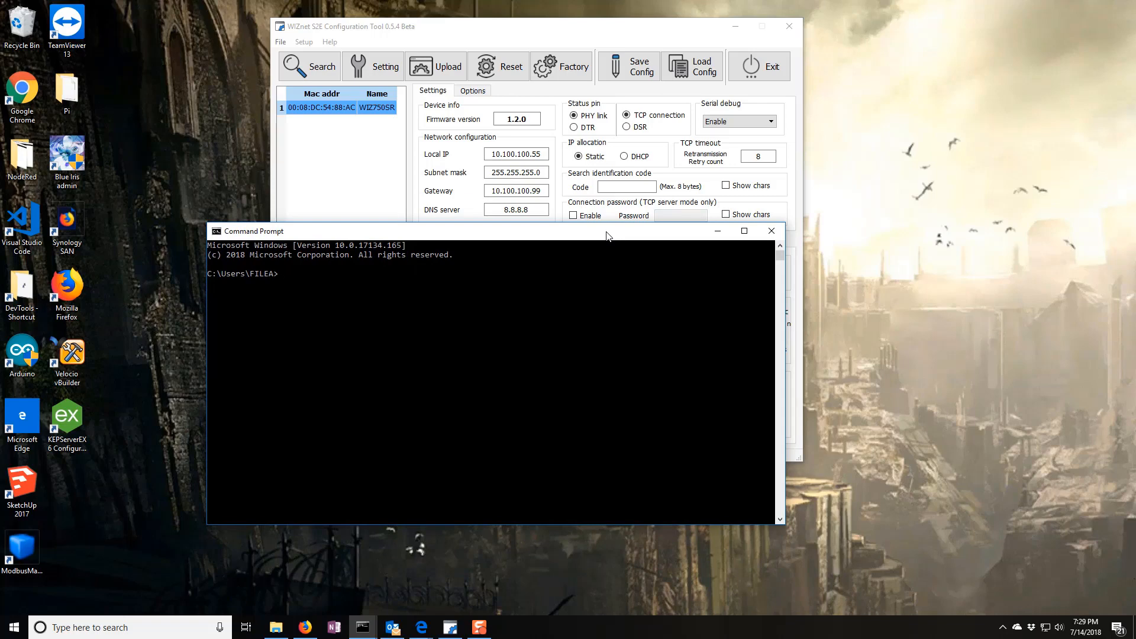
pyautogui.write('ping')
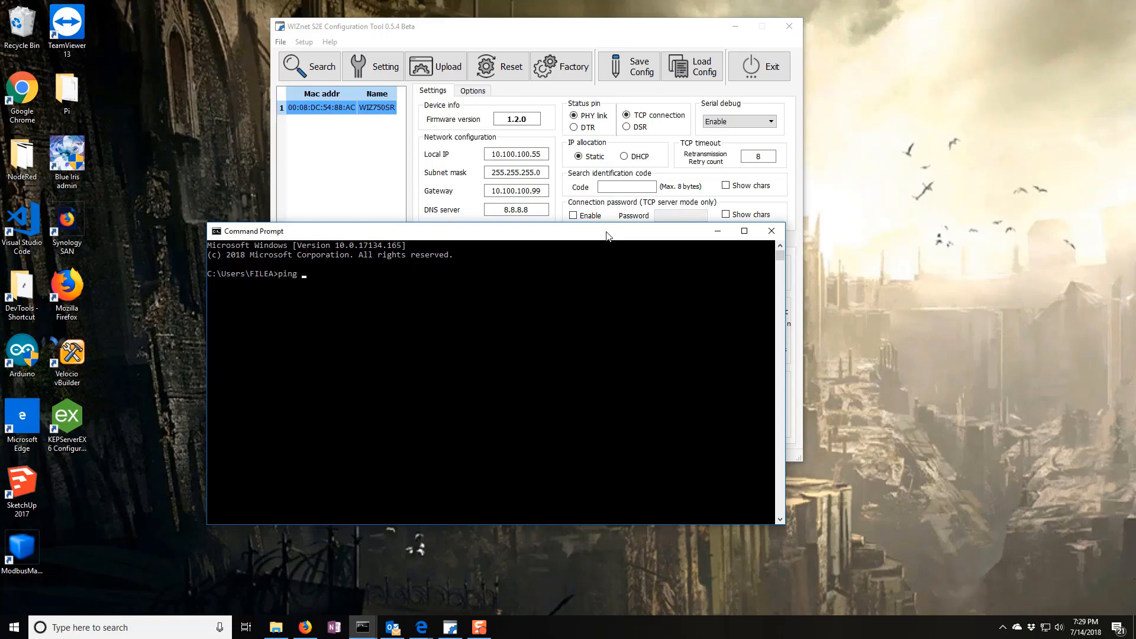
pyautogui.write('10.100.1')
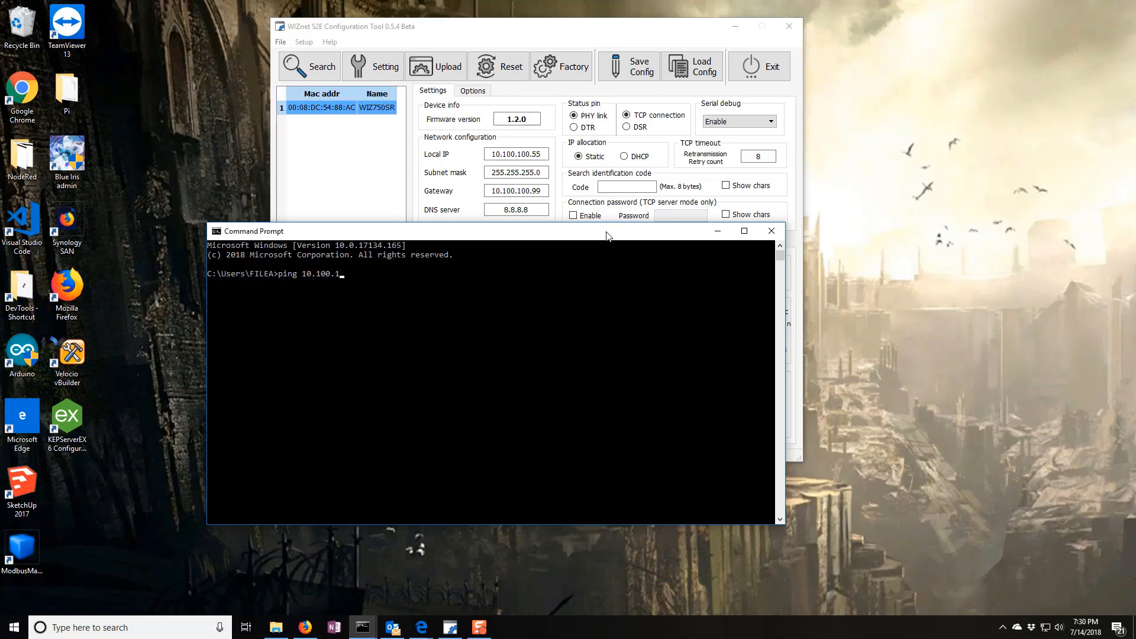
pyautogui.write('00.')
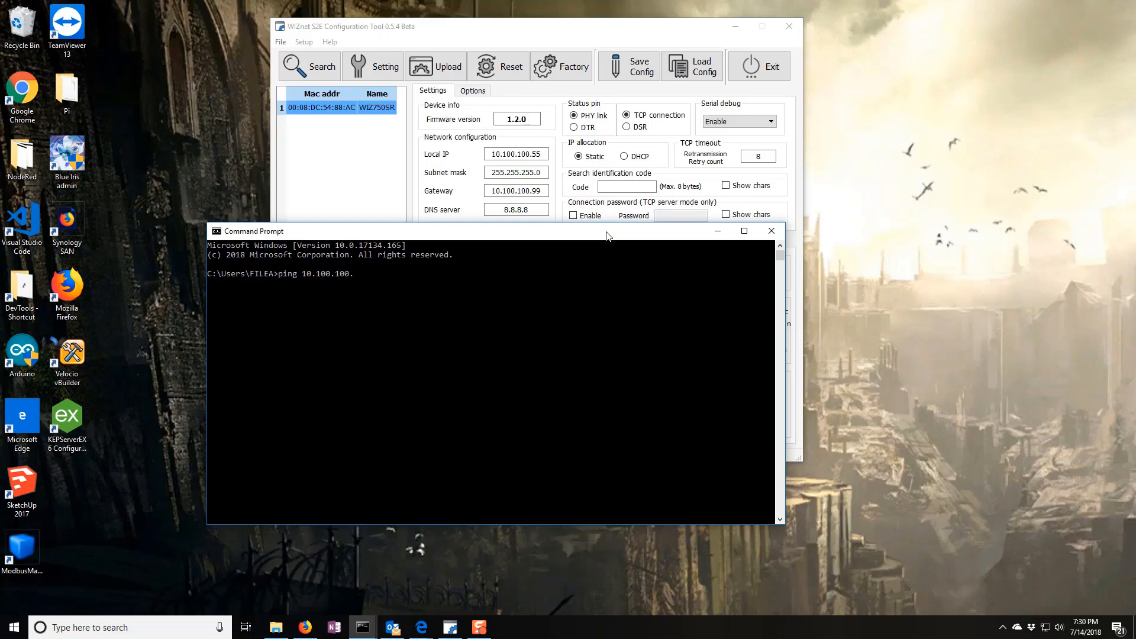
pyautogui.press('Enter')
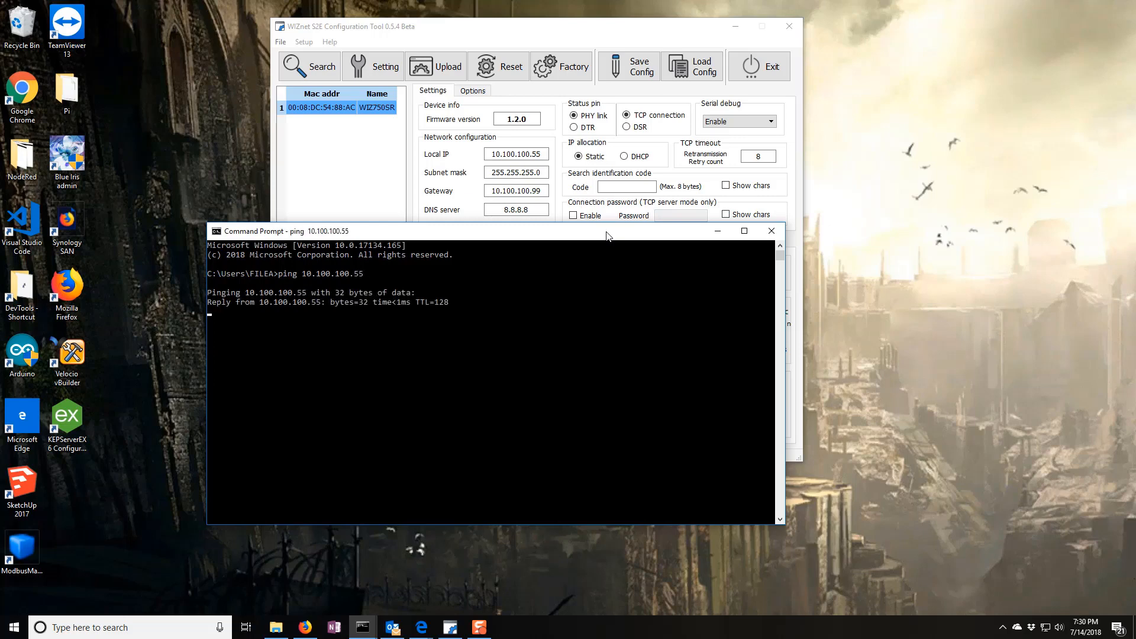